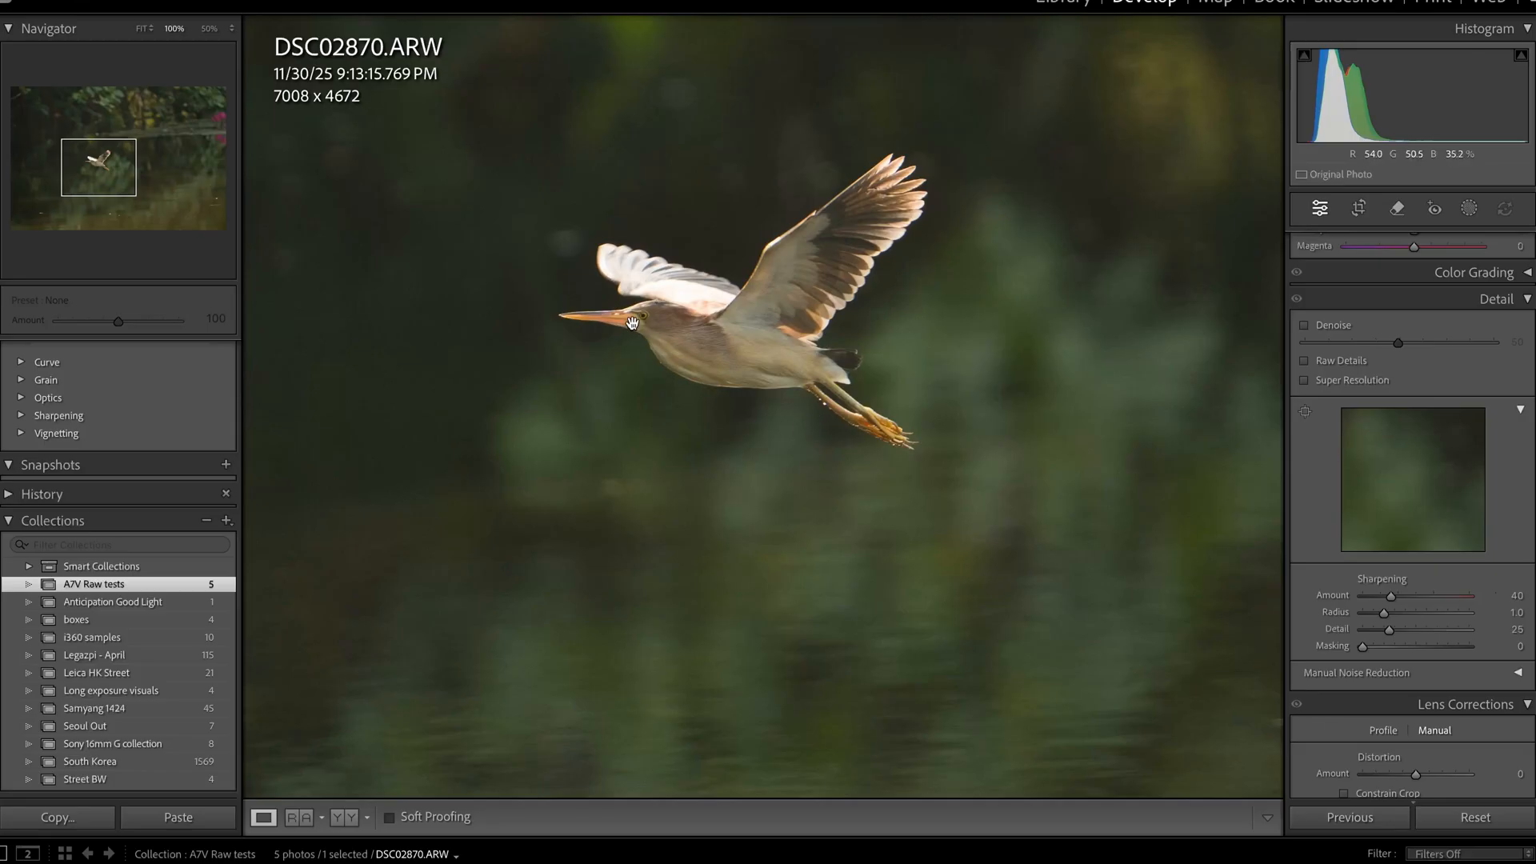
mouse_move(867, 416)
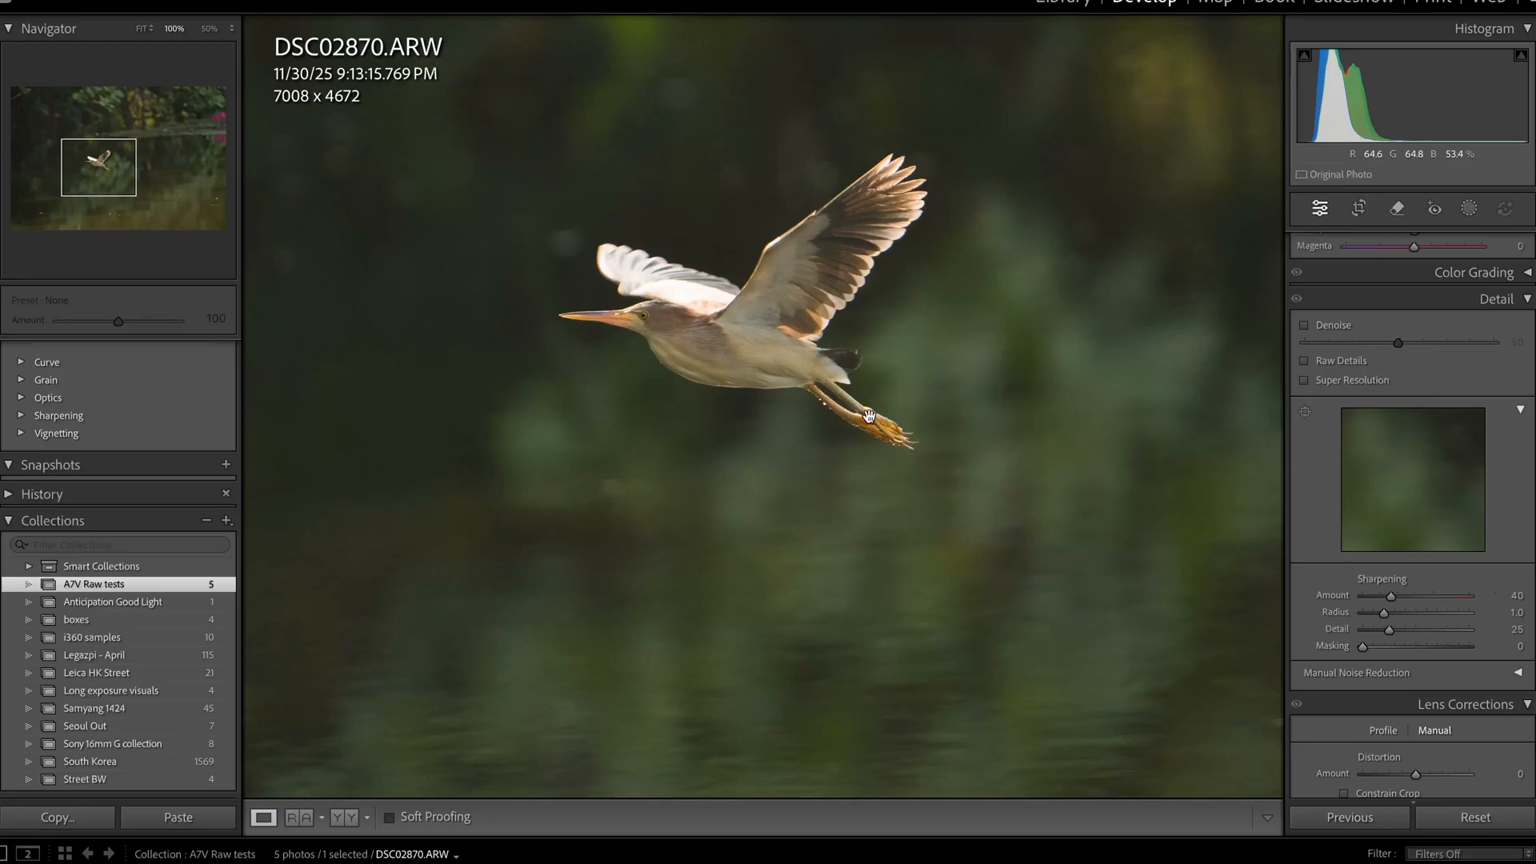